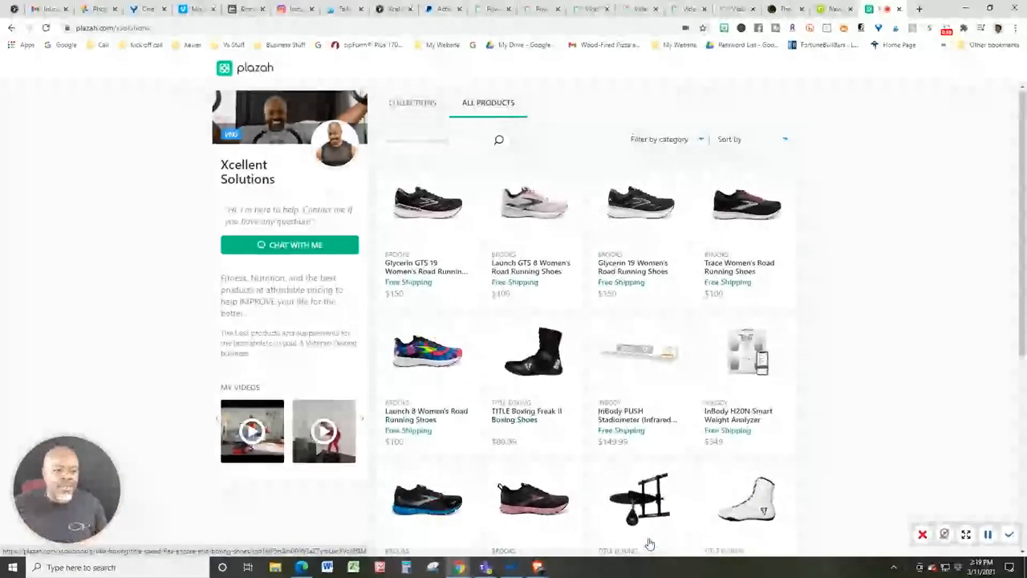
mouse_move(576, 386)
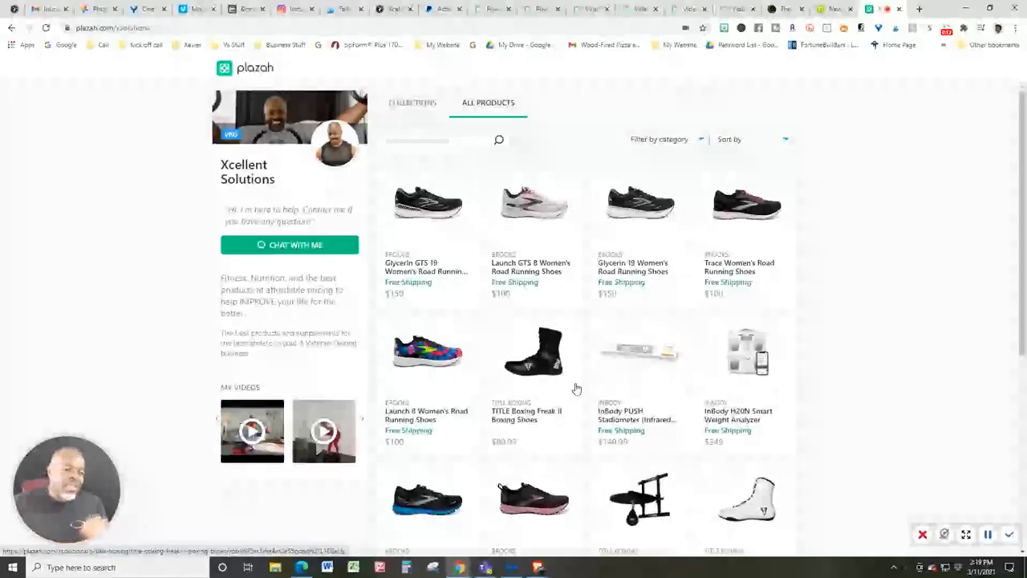
mouse_move(581, 395)
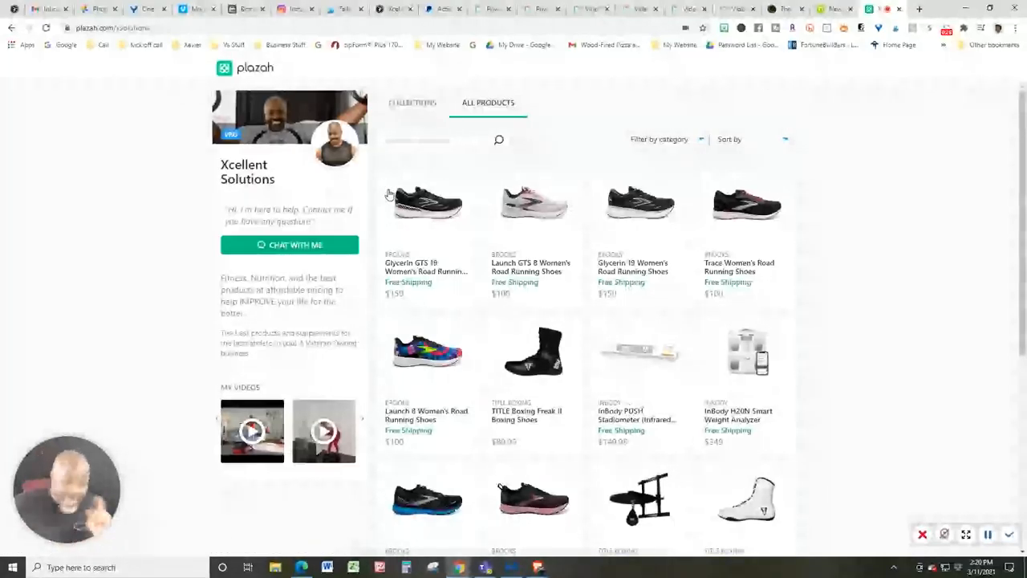
mouse_move(426, 202)
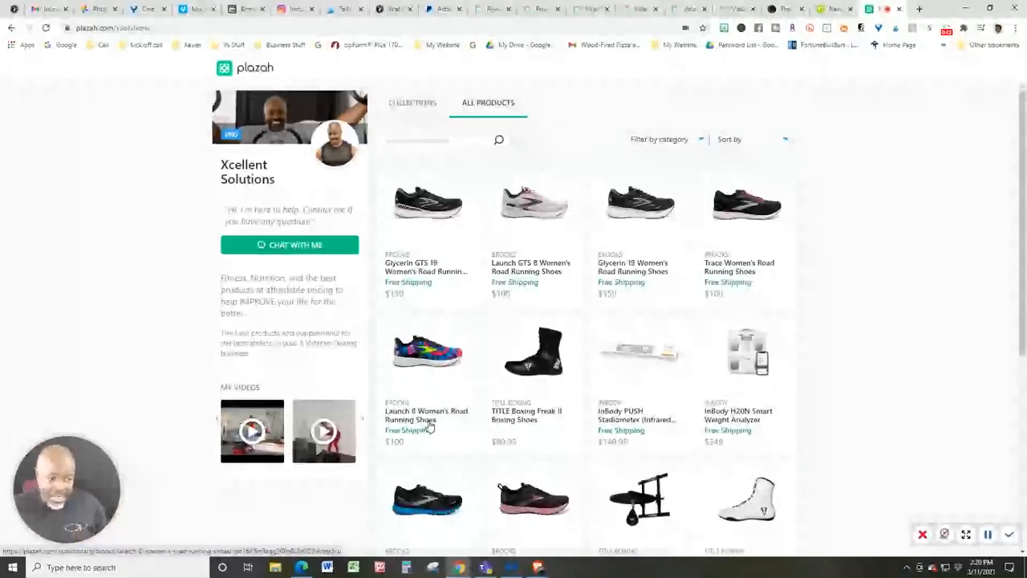
scroll("down", 3)
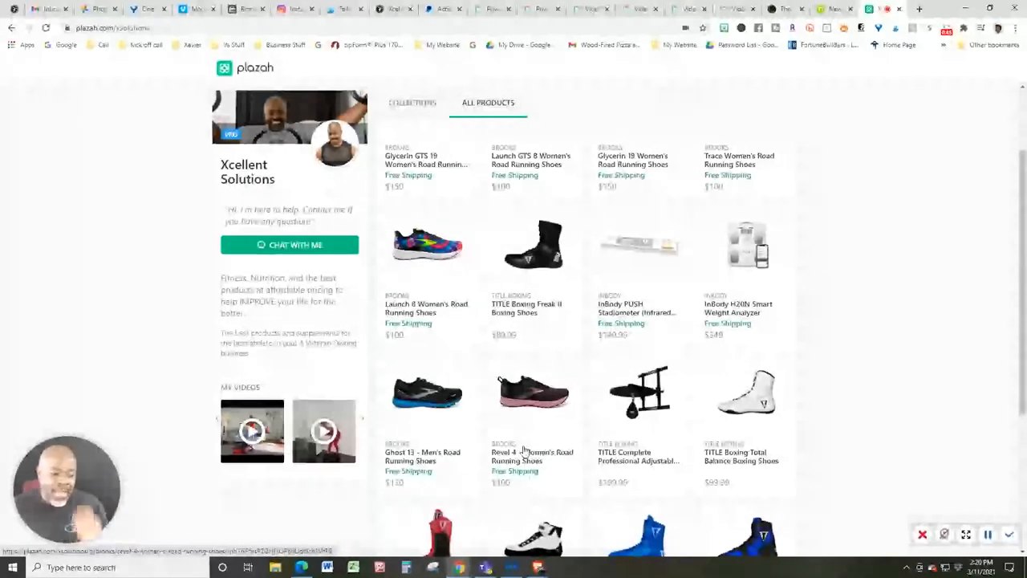
mouse_move(528, 482)
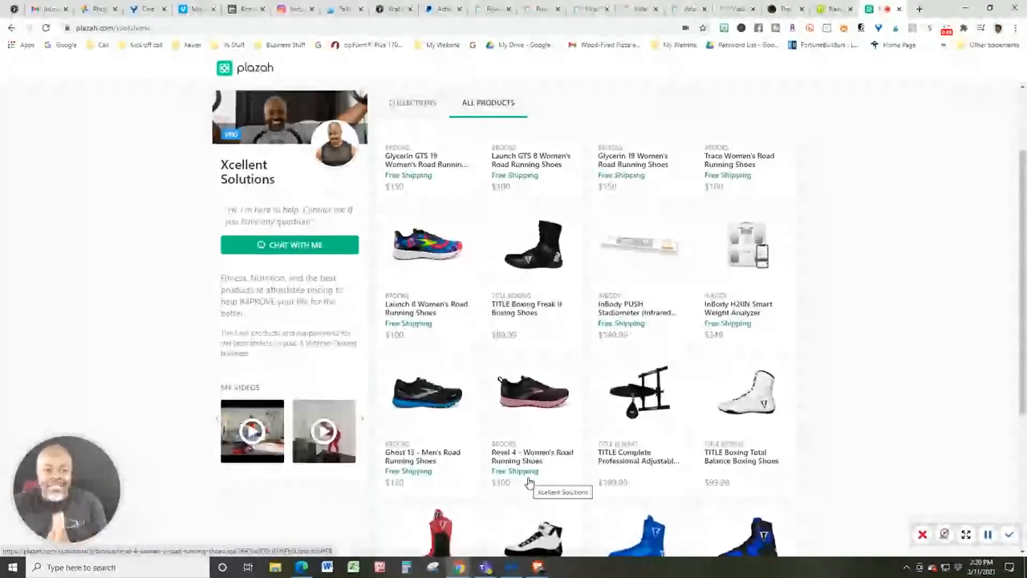